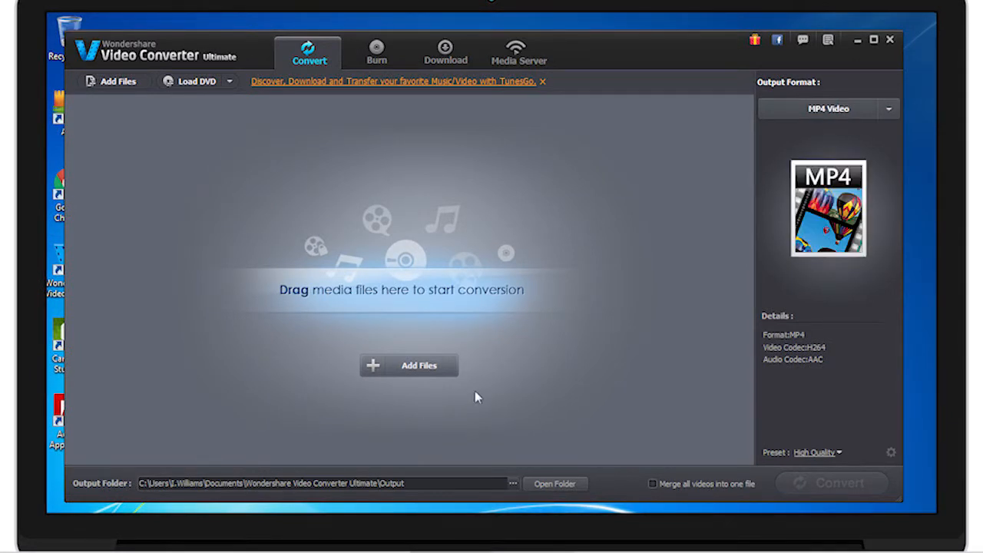
mouse_move(524, 494)
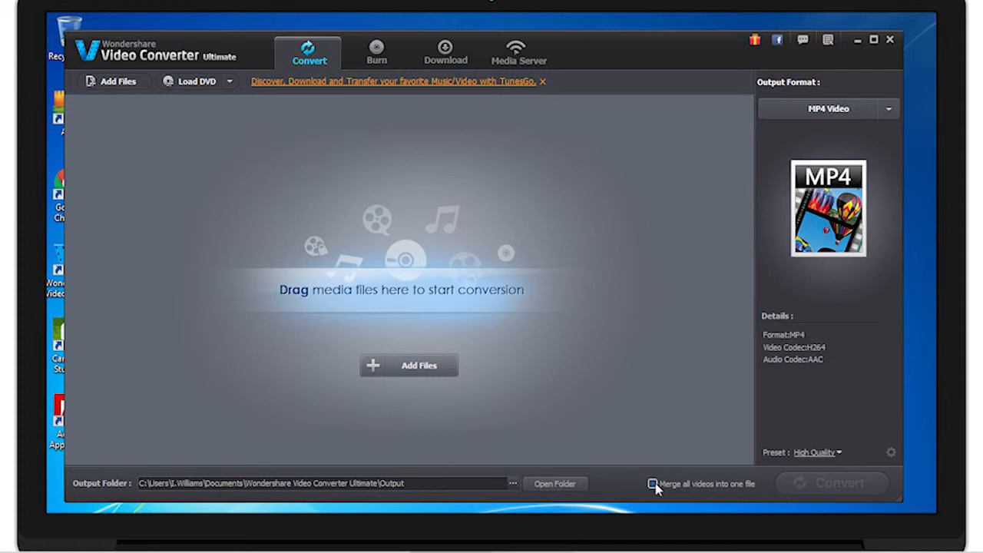
Step: Preview the output format list, then open the Burn tab's DVD template and settings
click(653, 483)
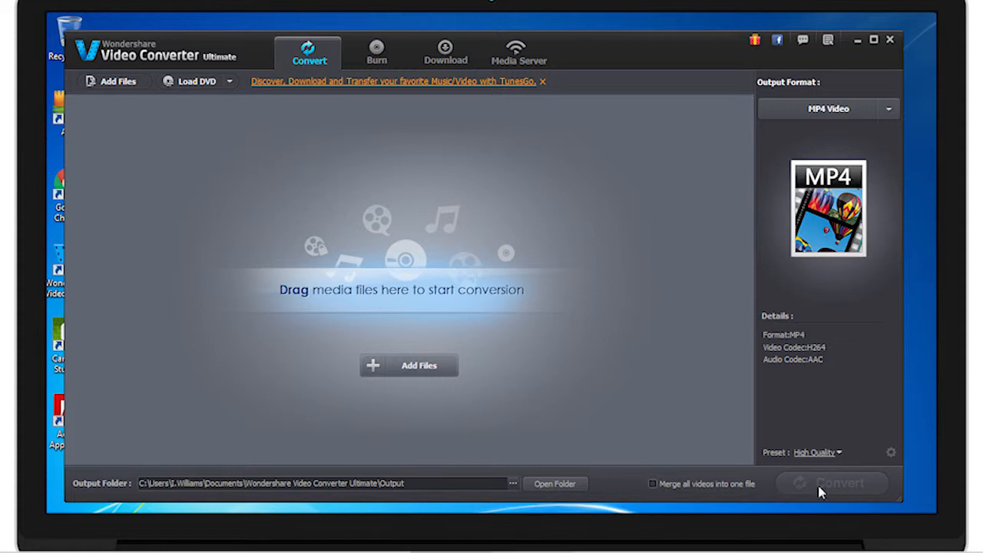
mouse_move(815, 492)
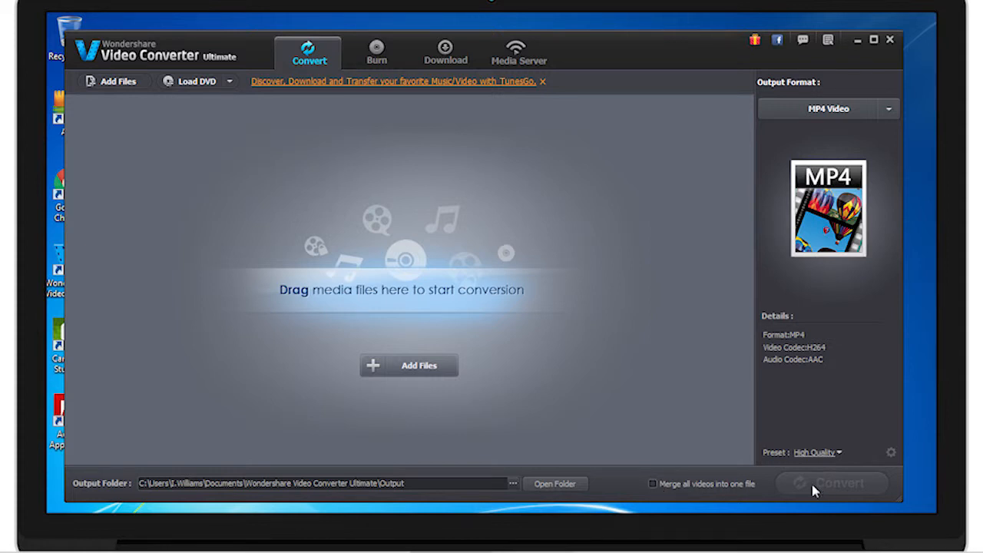
mouse_move(822, 492)
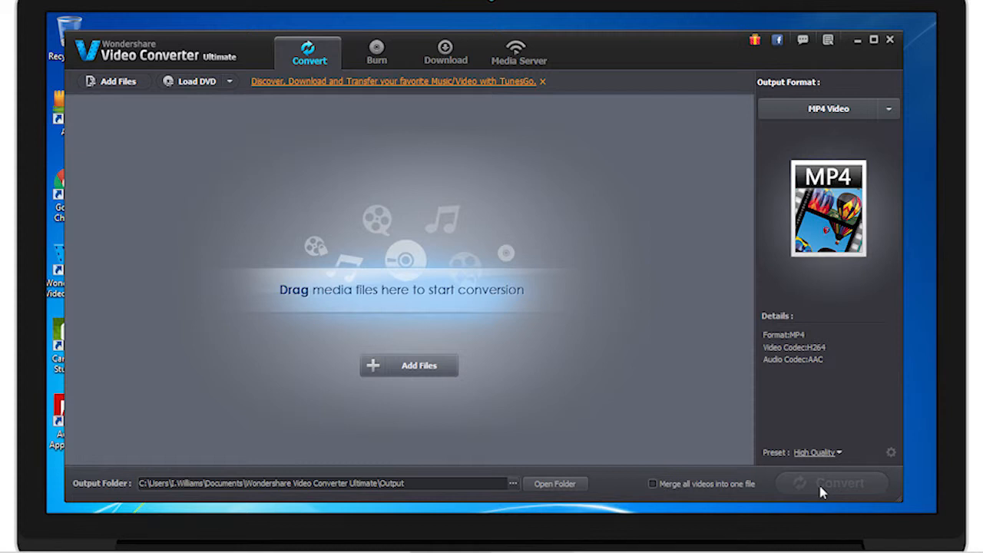
mouse_move(778, 458)
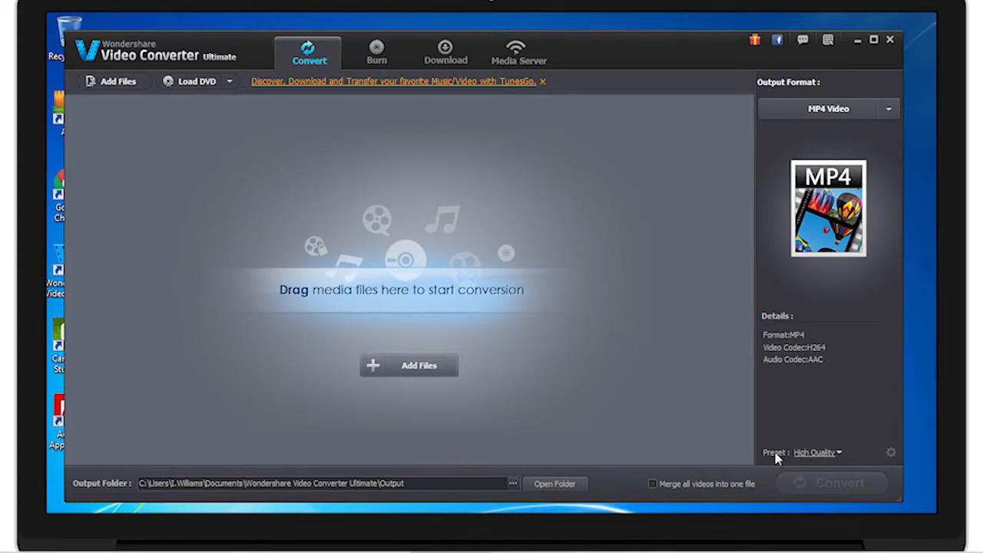
mouse_move(892, 453)
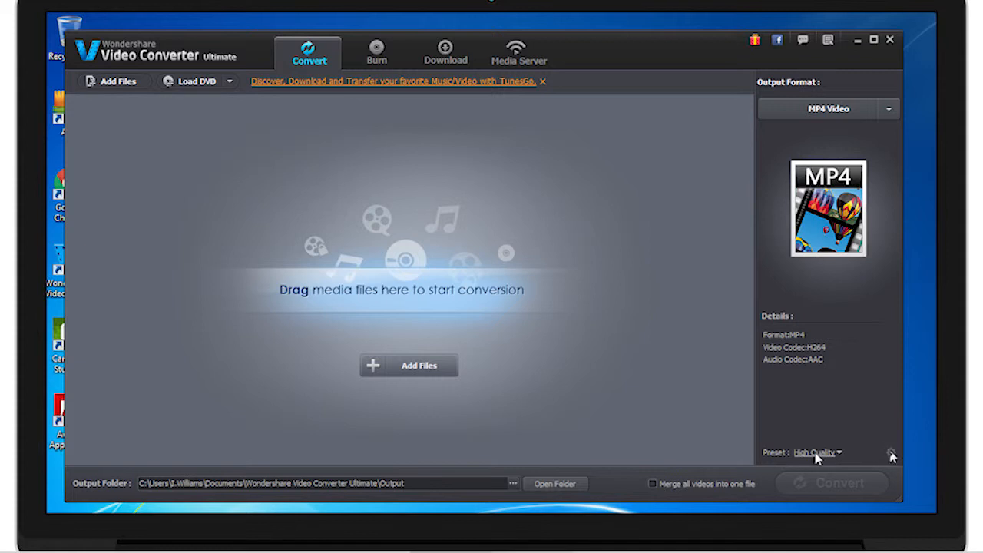
mouse_move(770, 440)
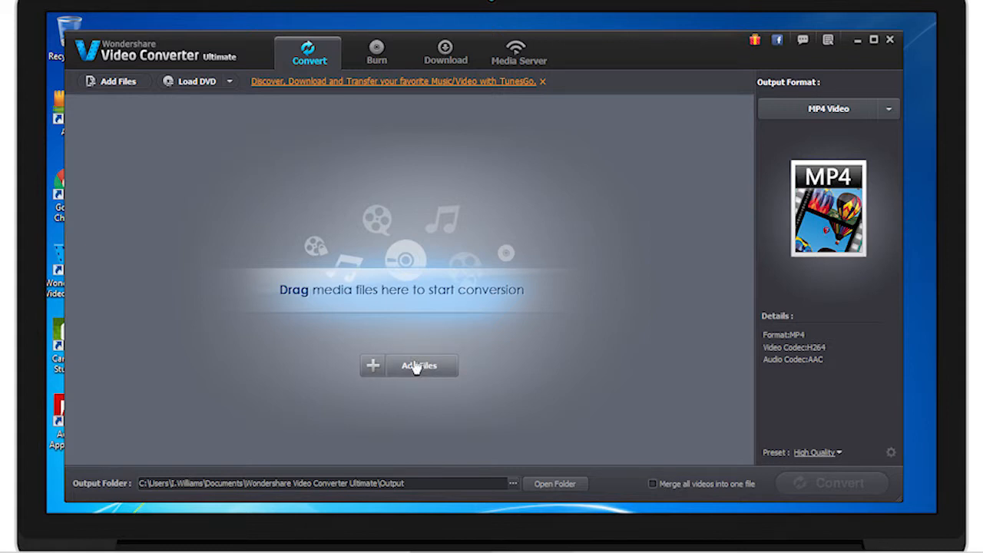
mouse_move(388, 340)
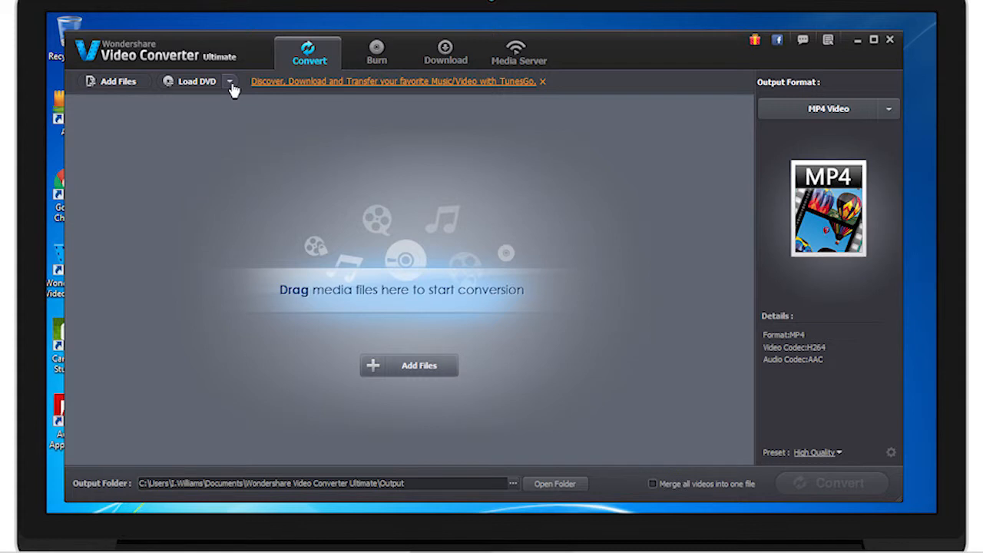
click(229, 82)
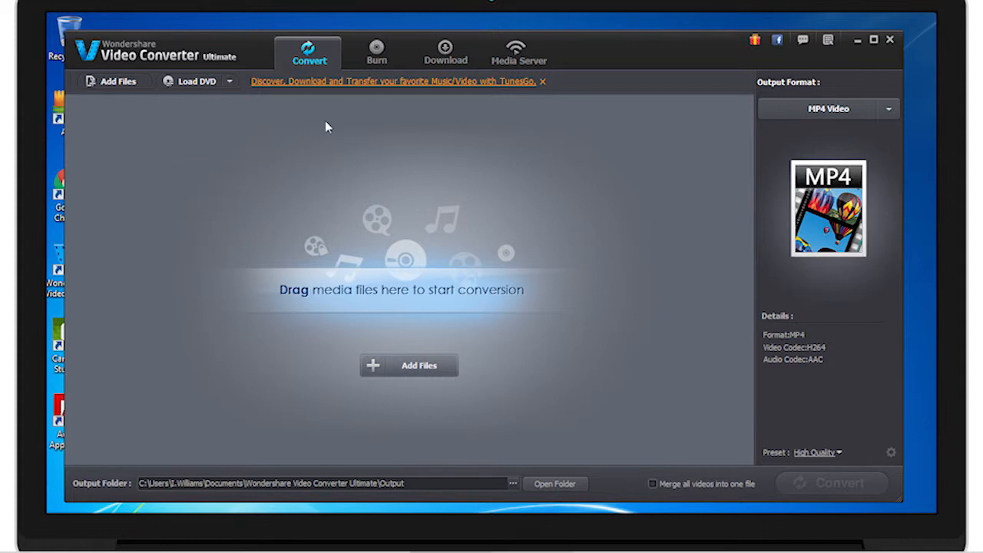
mouse_move(764, 132)
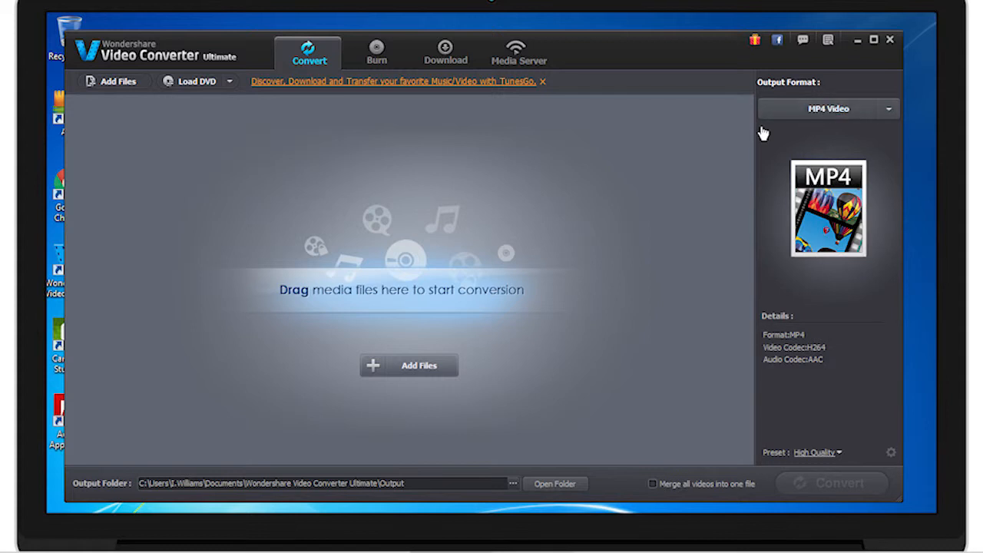
mouse_move(890, 121)
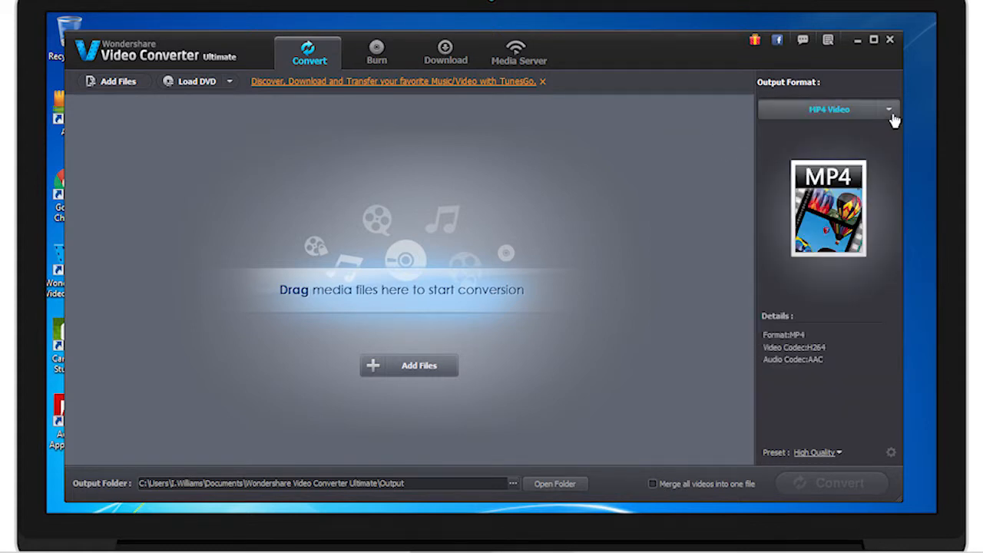
click(888, 109)
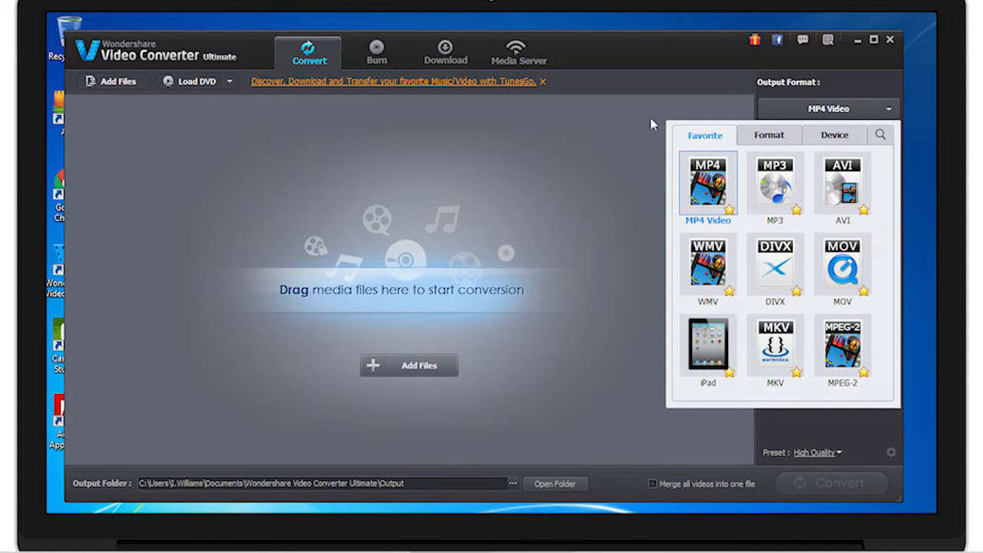
click(707, 185)
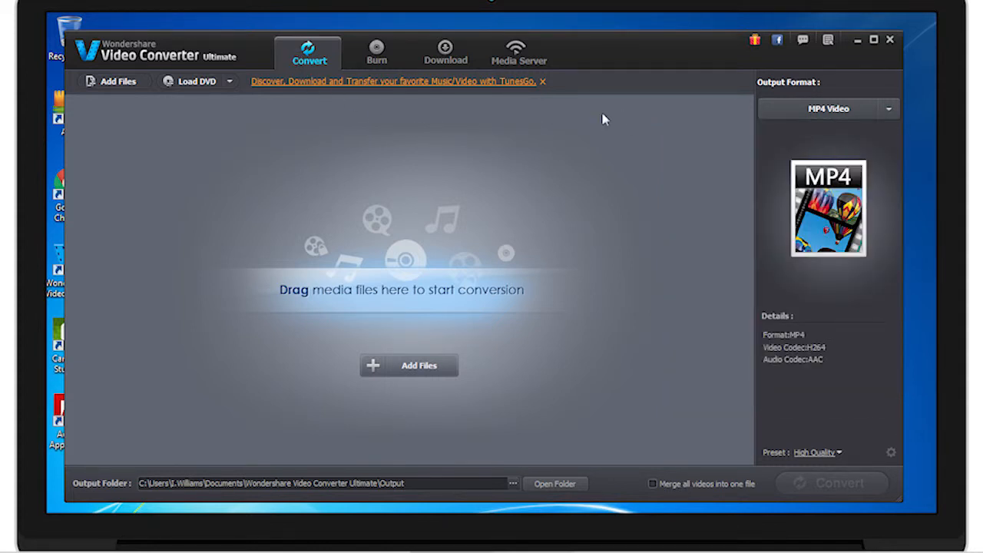
mouse_move(307, 52)
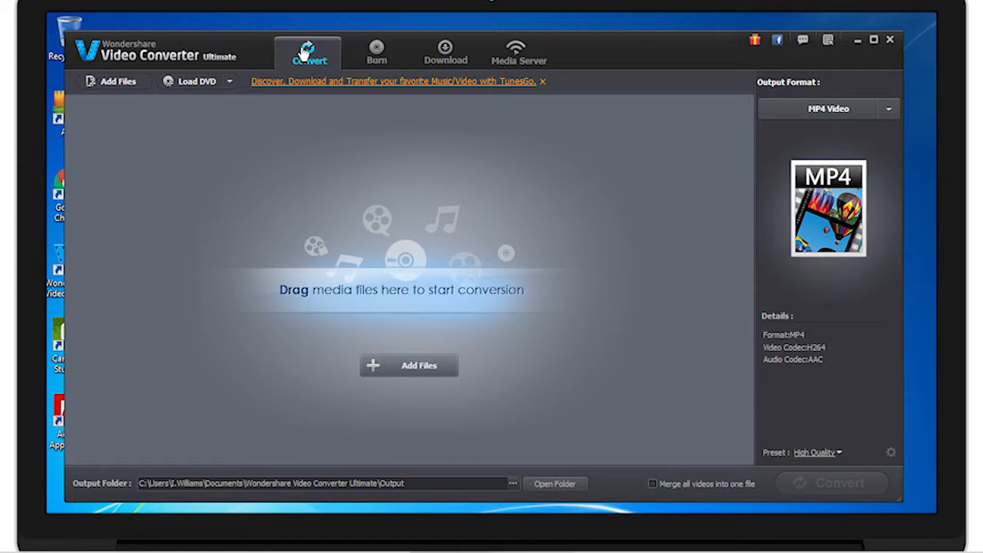
mouse_move(376, 54)
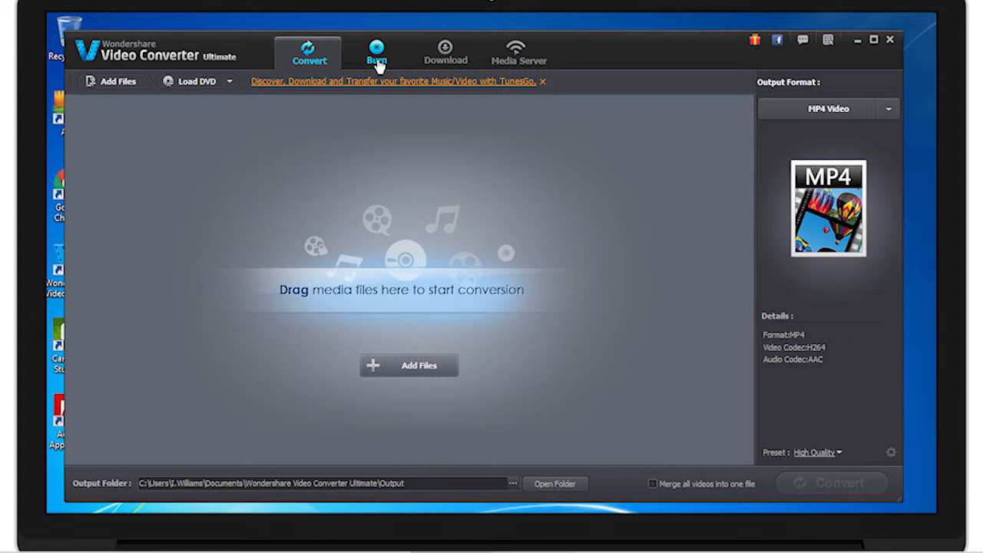
click(376, 52)
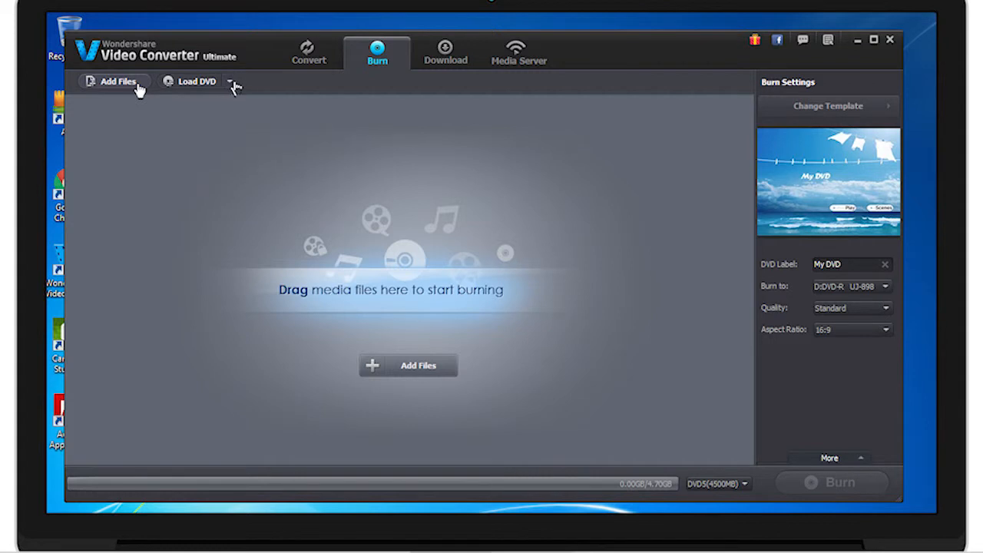
click(229, 81)
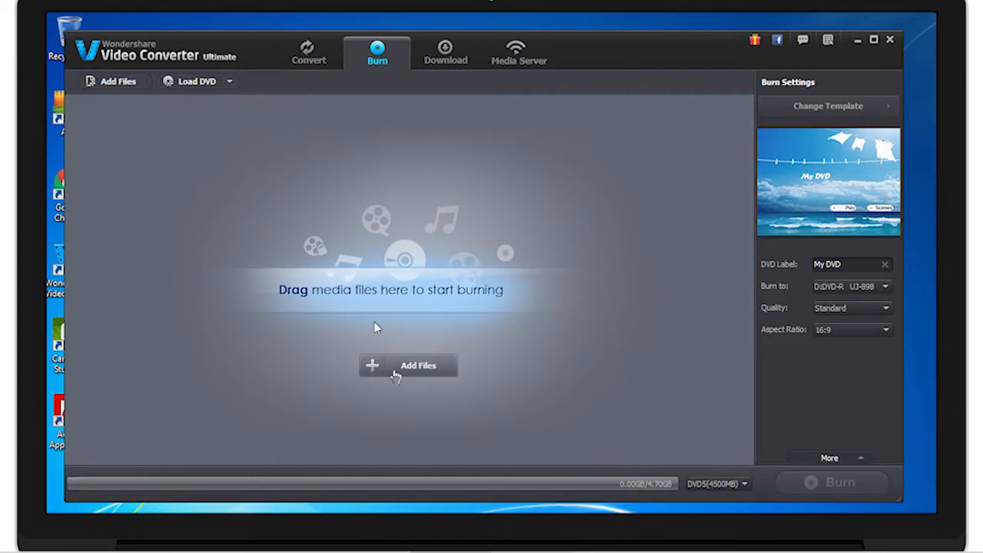
mouse_move(698, 410)
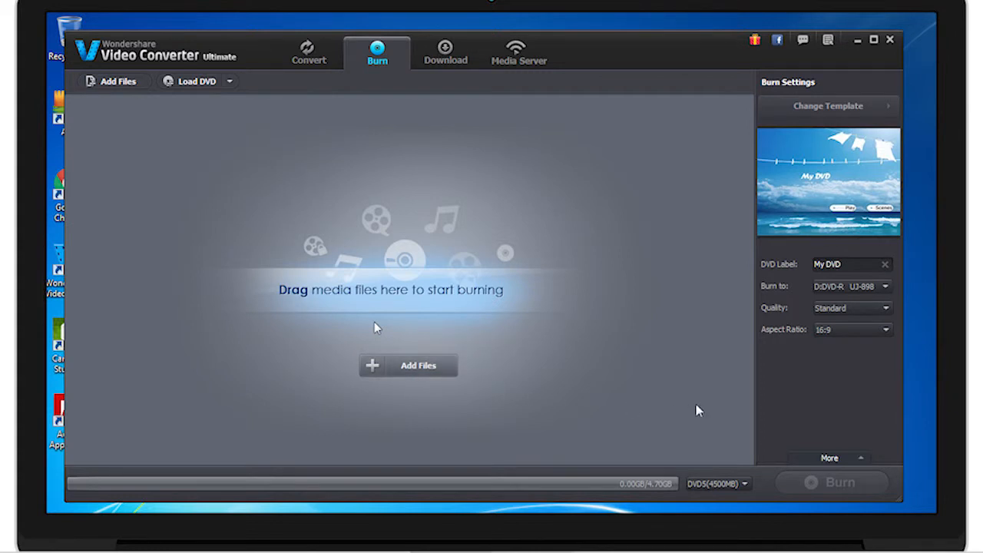
mouse_move(735, 424)
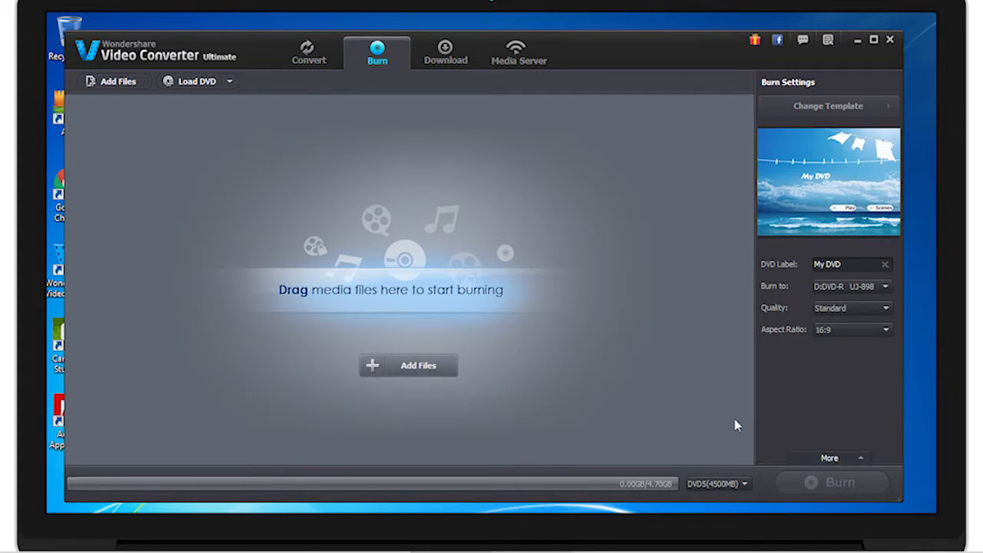
mouse_move(841, 486)
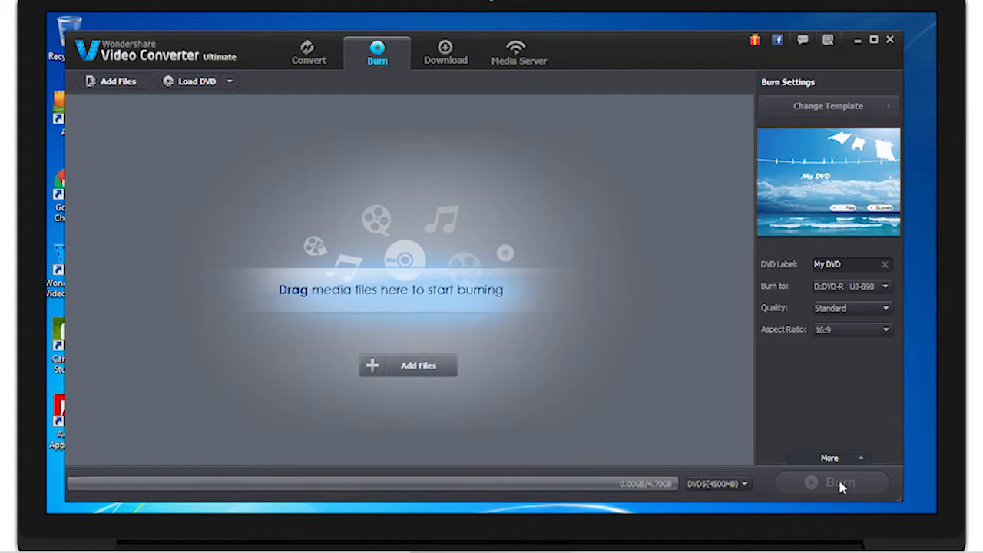
mouse_move(806, 267)
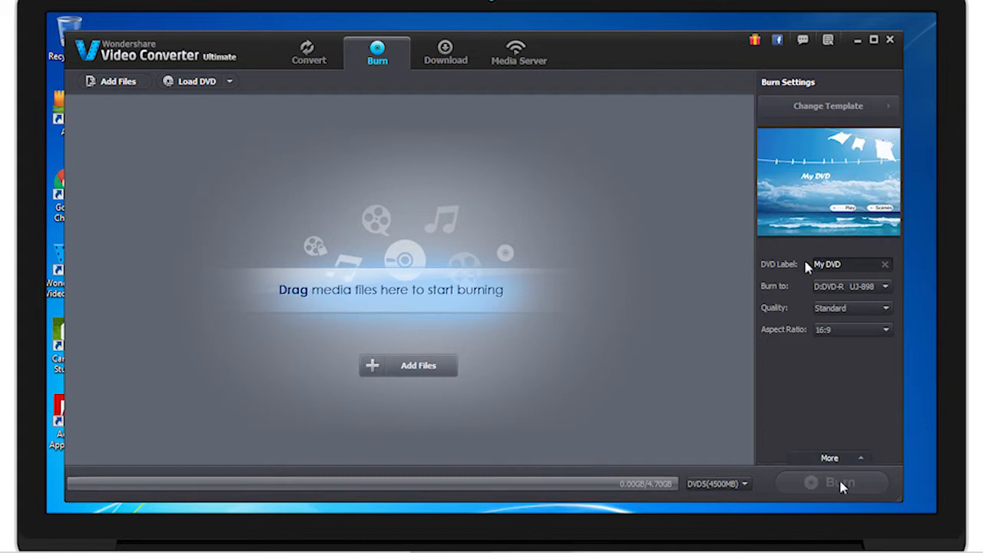
mouse_move(794, 283)
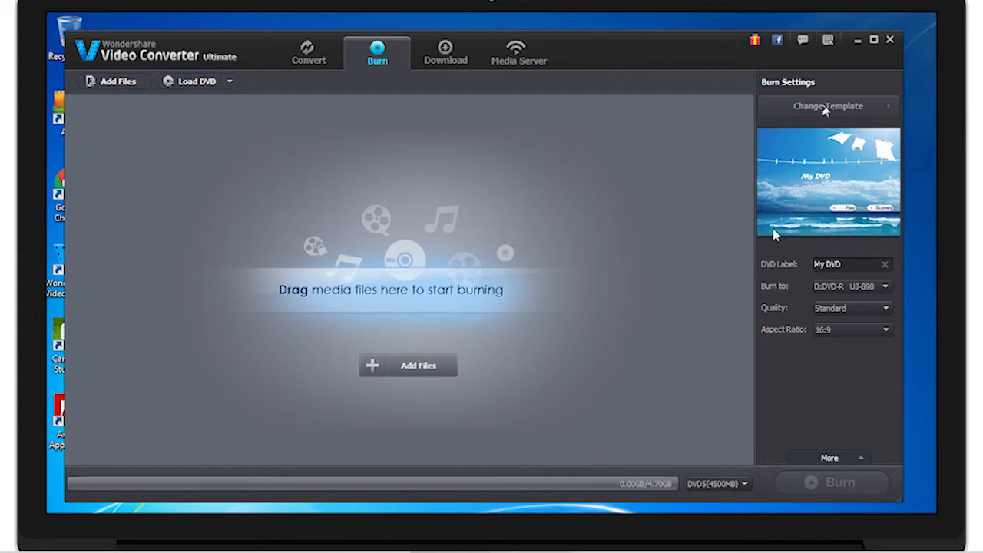
mouse_move(776, 235)
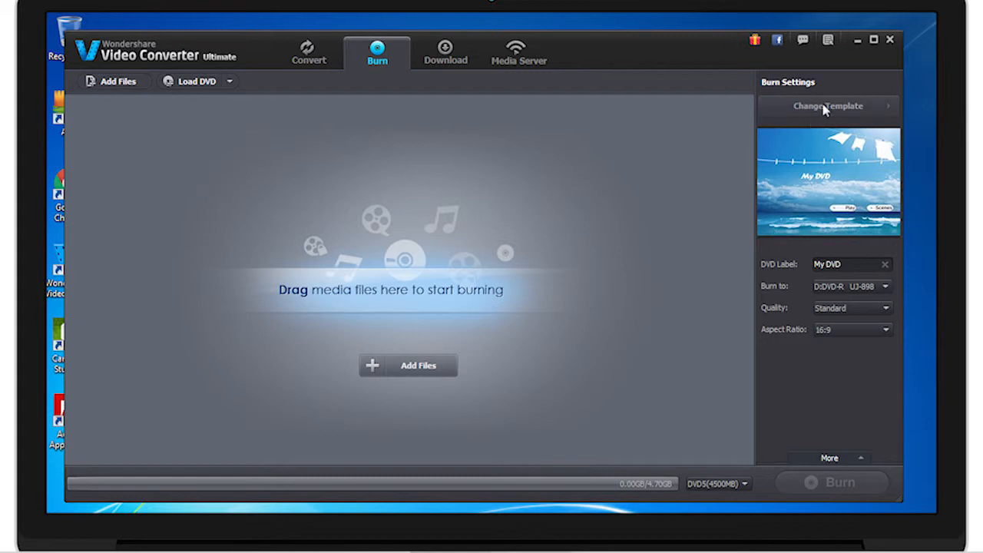
mouse_move(848, 182)
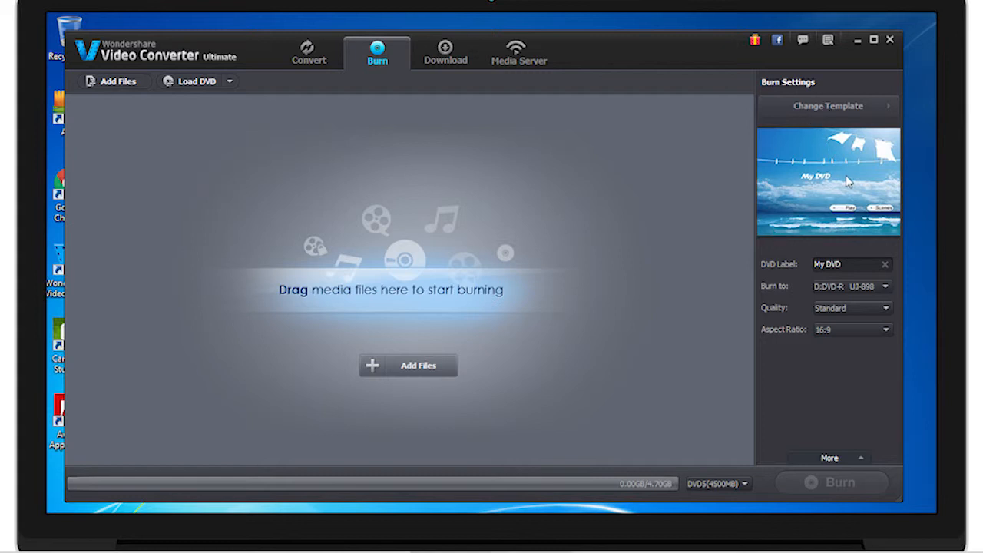
Step: Open the Download tab, then open and cancel the Youtube MP3 Add New Download dialog
click(445, 52)
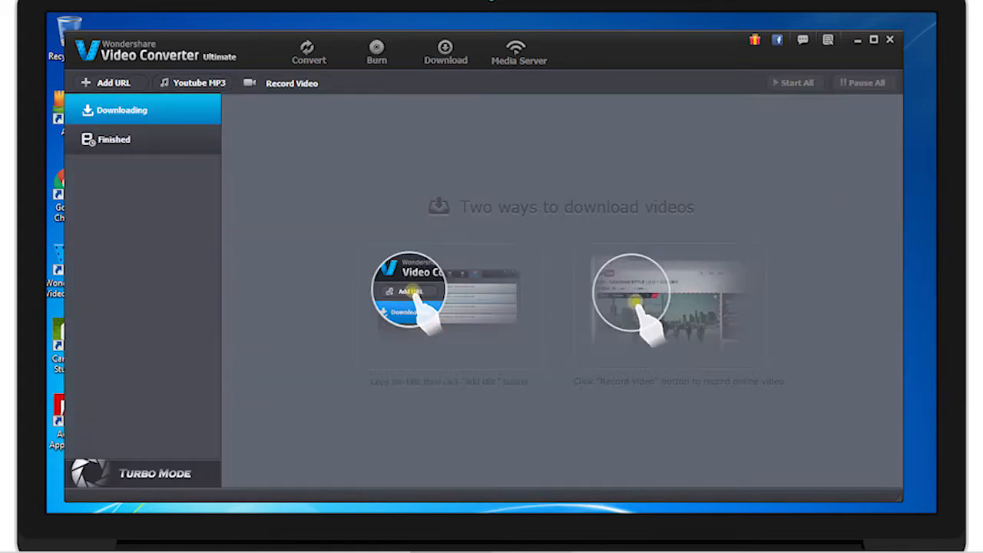
click(445, 51)
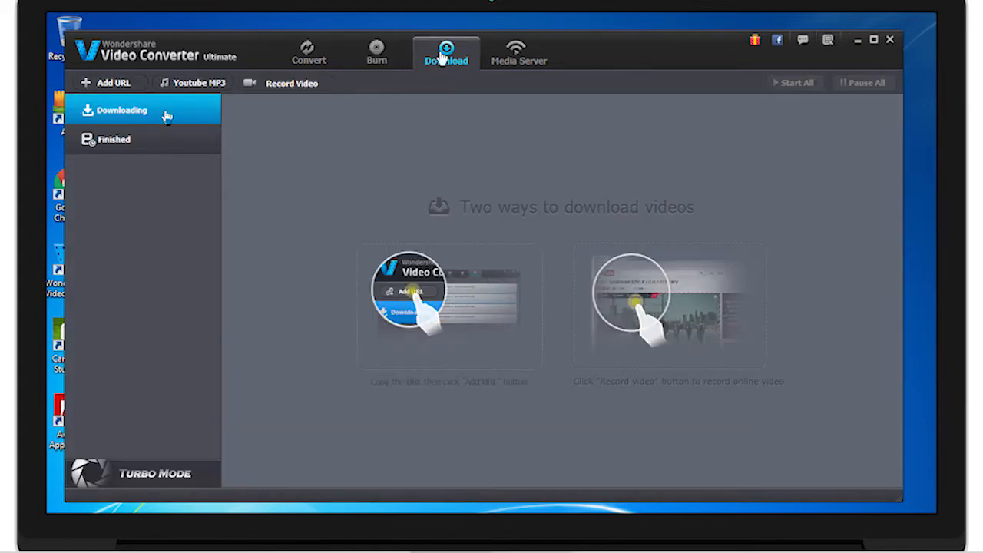
mouse_move(115, 82)
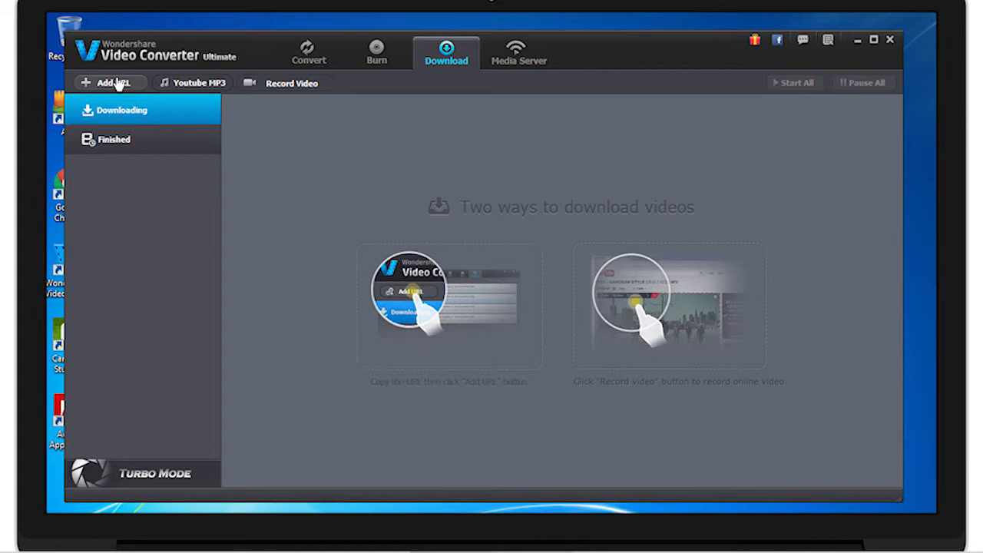
mouse_move(200, 86)
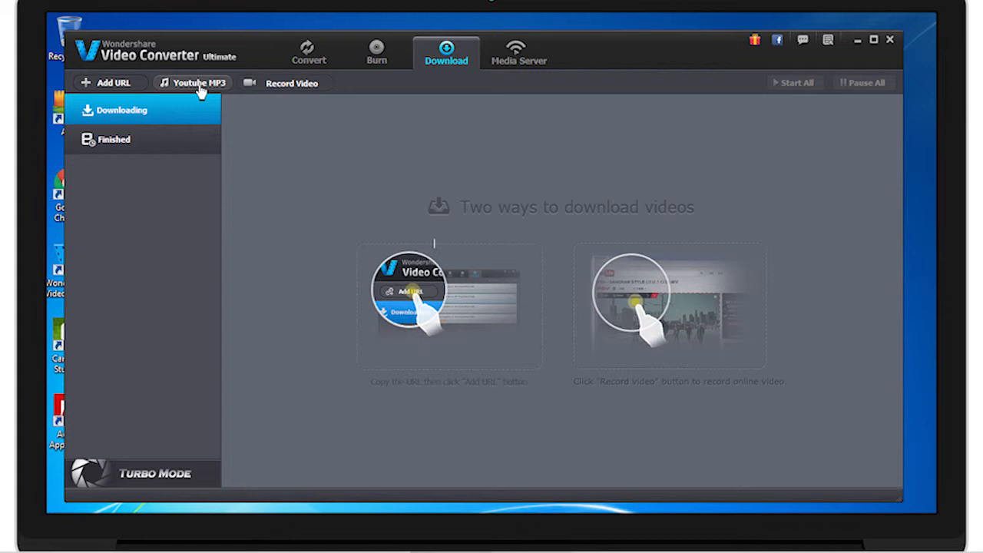
click(192, 83)
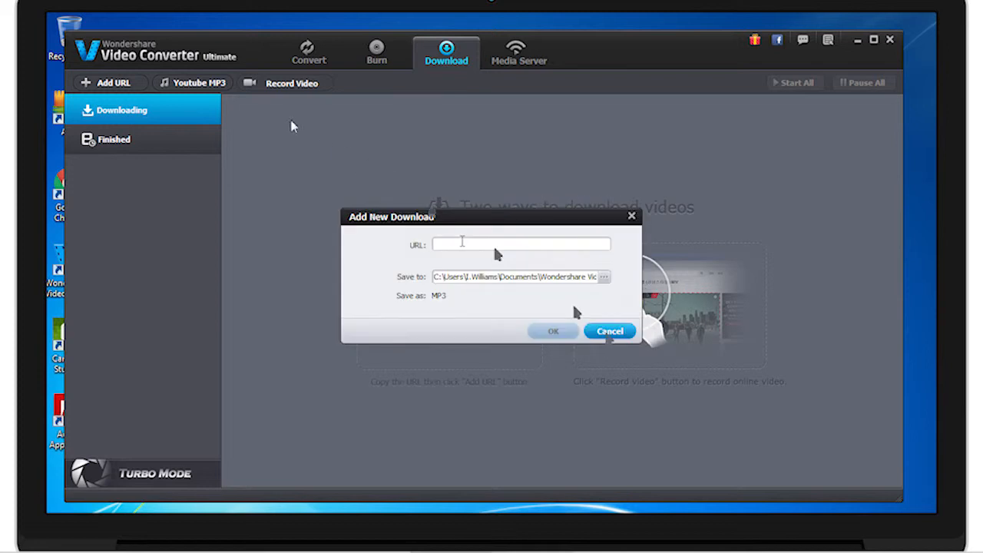
click(609, 330)
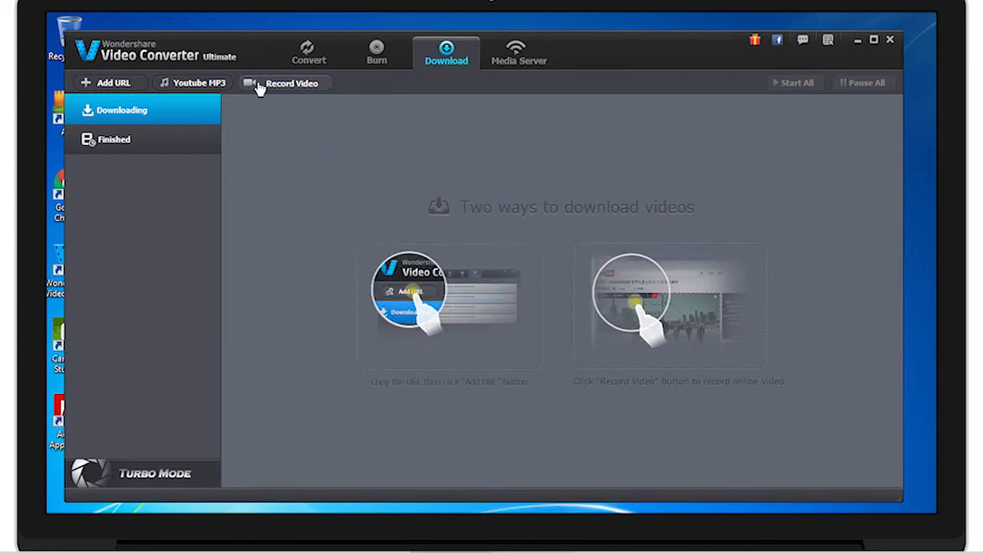
mouse_move(343, 82)
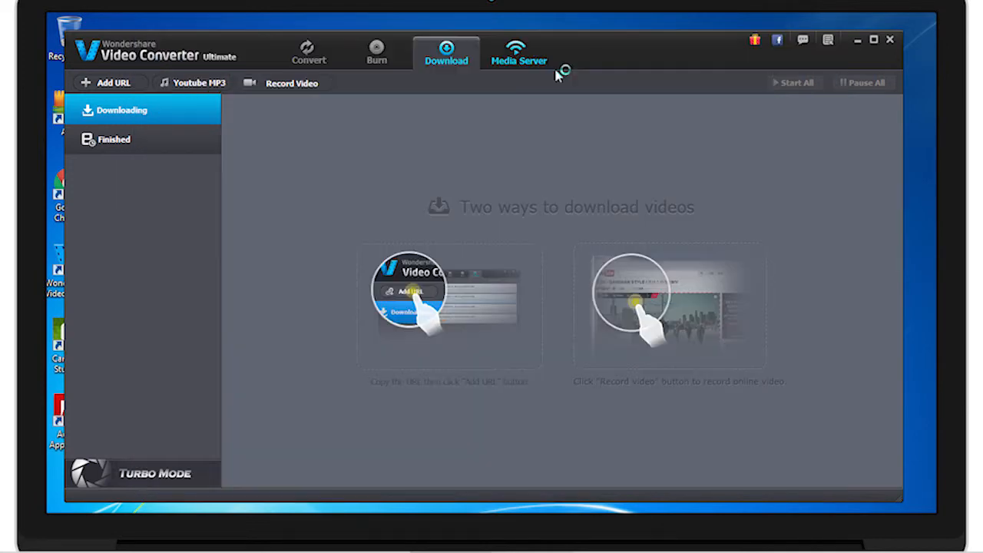
Step: Launch Wondershare Media Server from the Media Server tab to see the empty PC Library
click(518, 52)
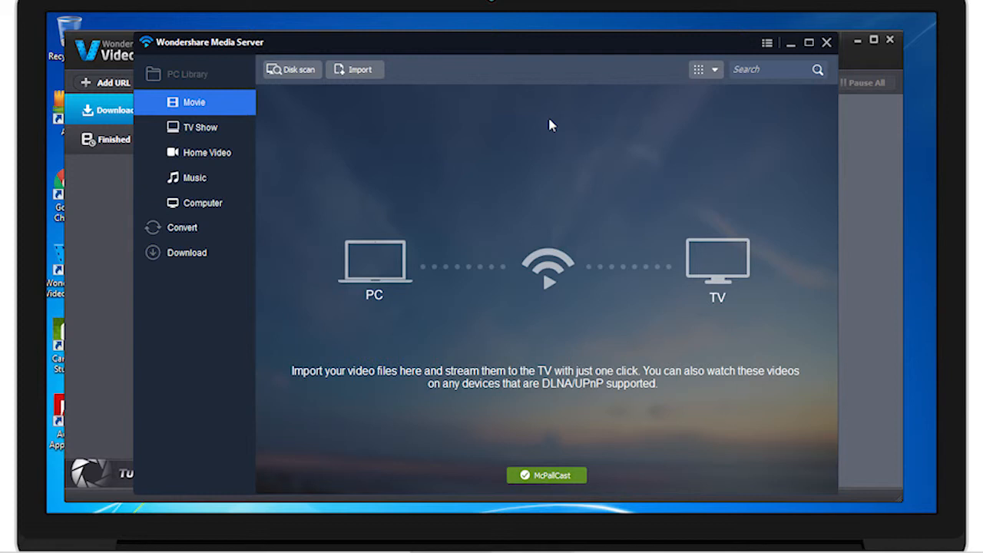
mouse_move(530, 208)
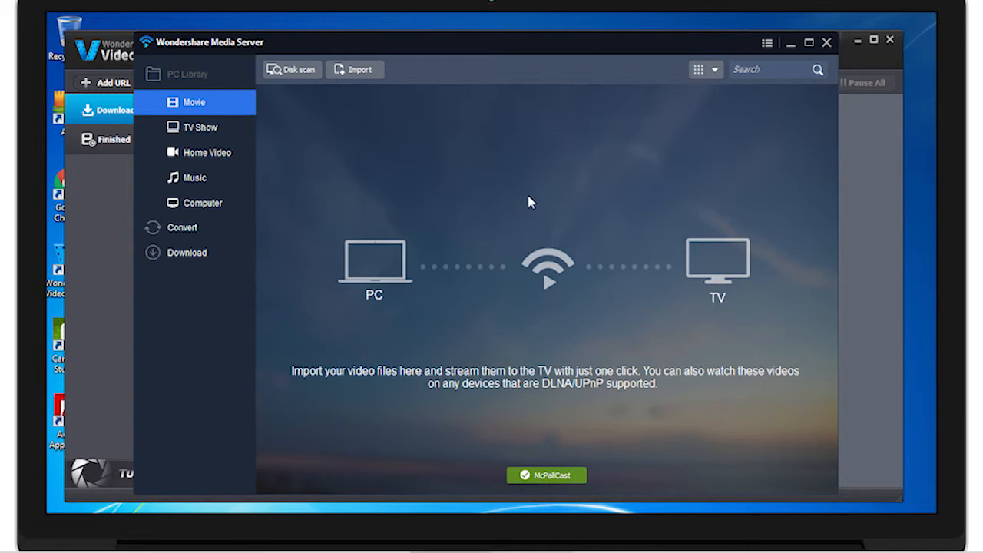
mouse_move(515, 293)
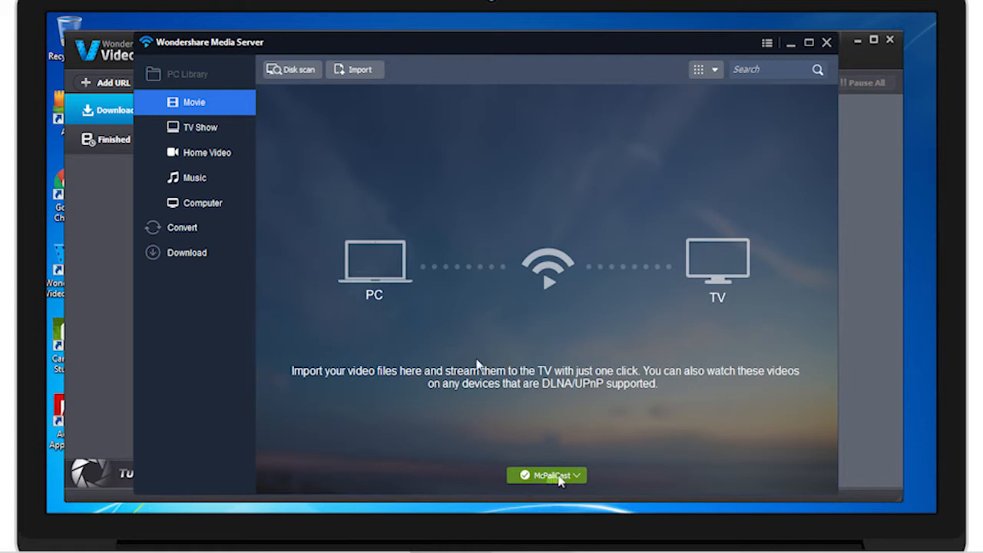
mouse_move(399, 236)
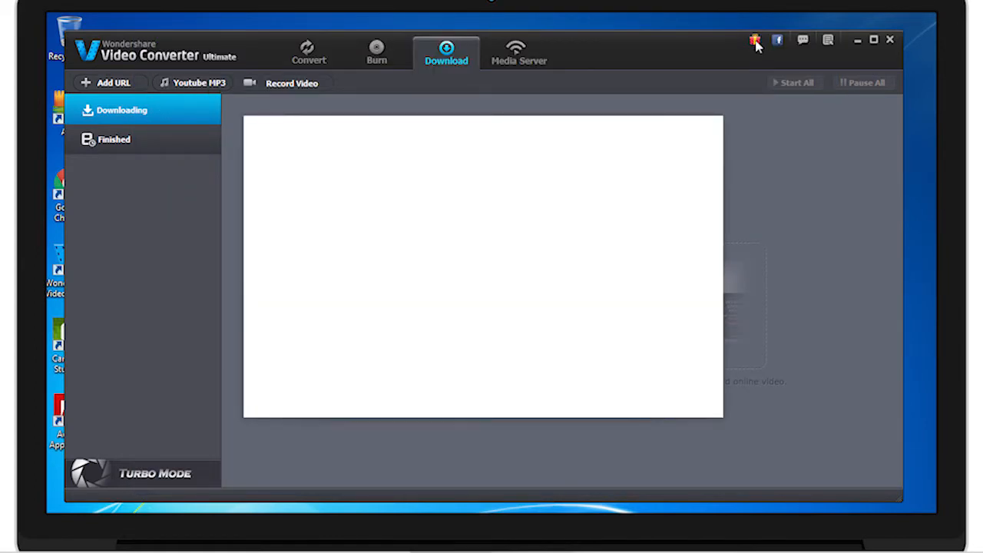
Step: Close the TunesGo coupon popup, then view and dismiss the program options menu
click(755, 40)
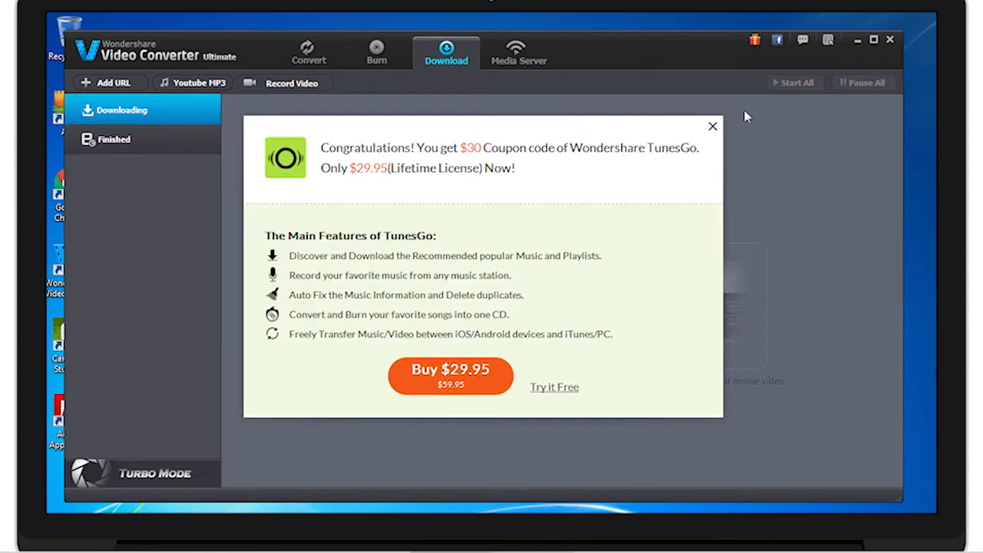
click(711, 125)
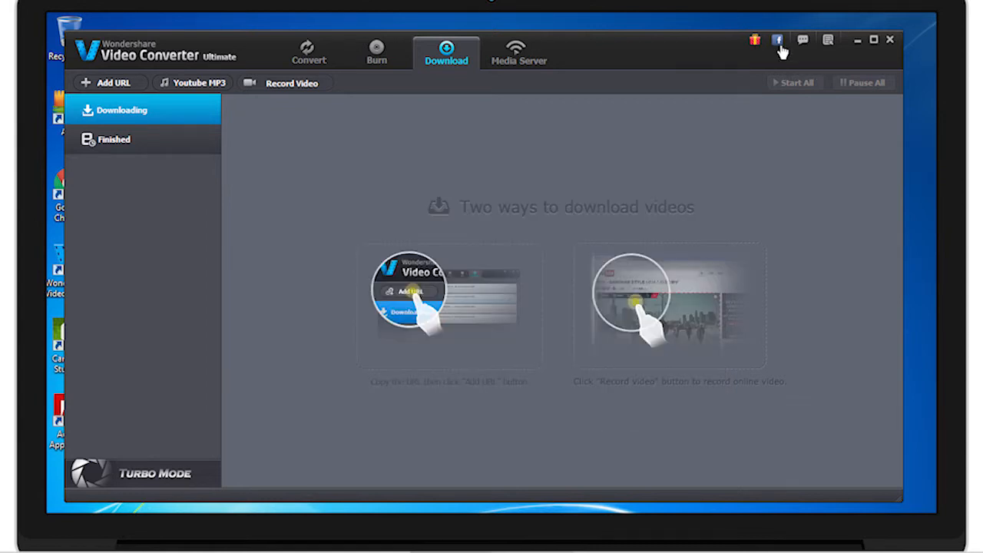
mouse_move(803, 39)
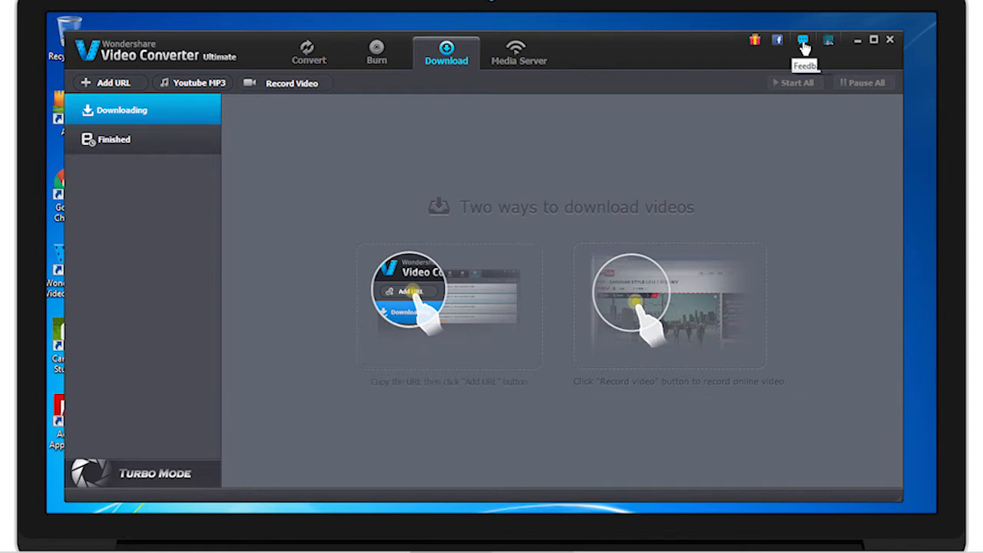
click(828, 40)
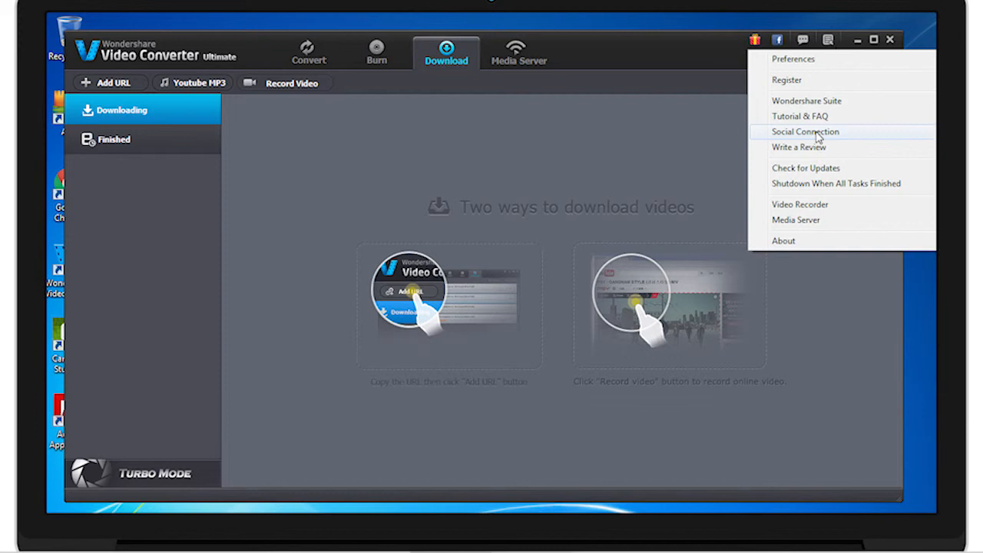
mouse_move(820, 121)
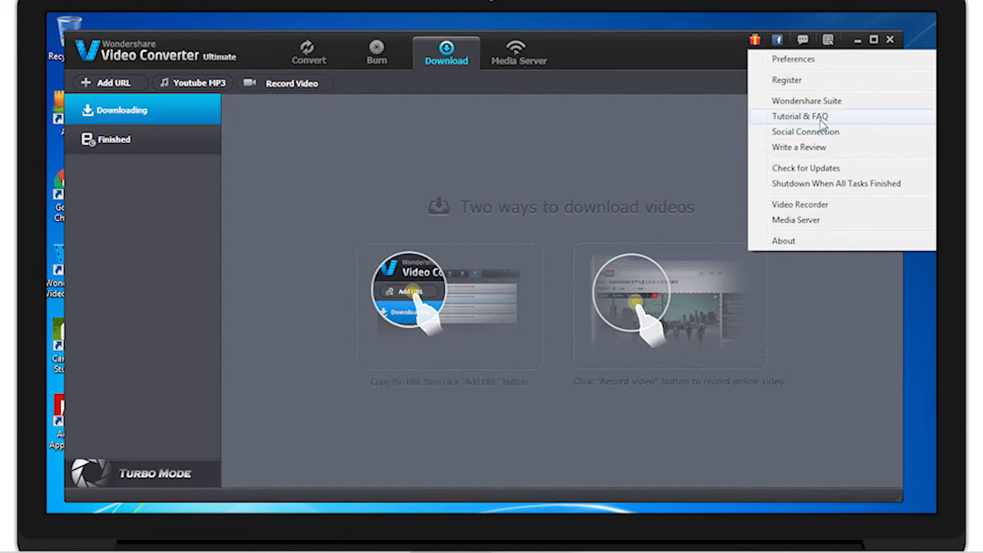
mouse_move(807, 162)
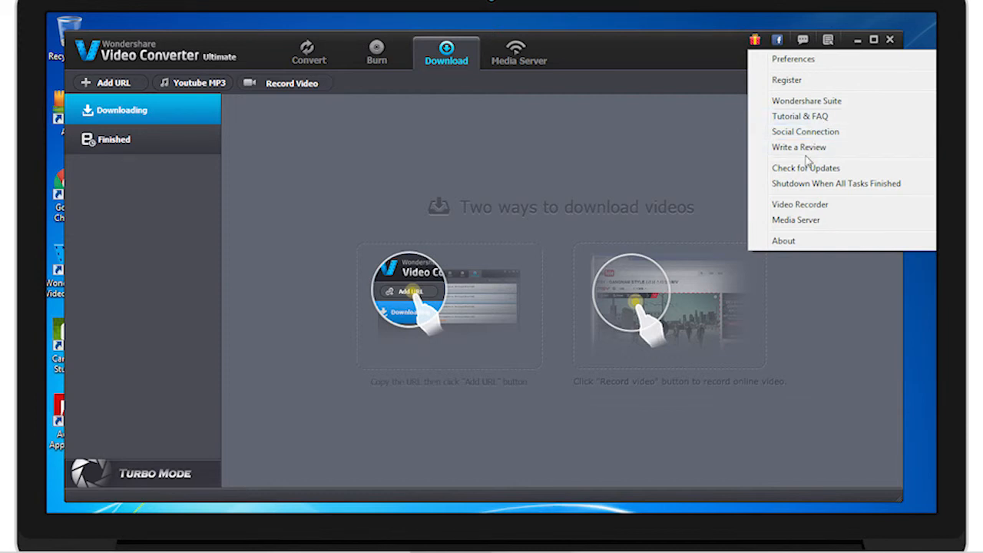
click(689, 156)
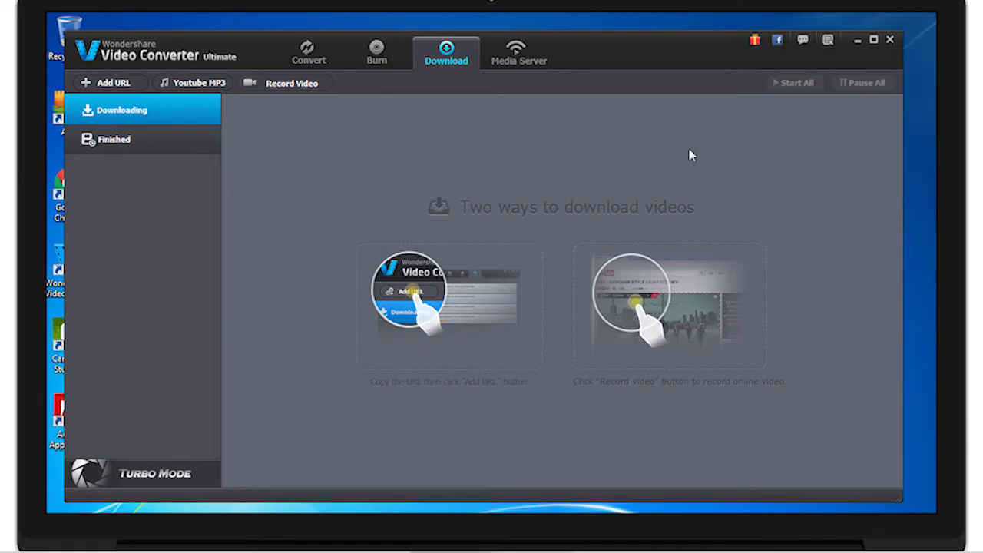